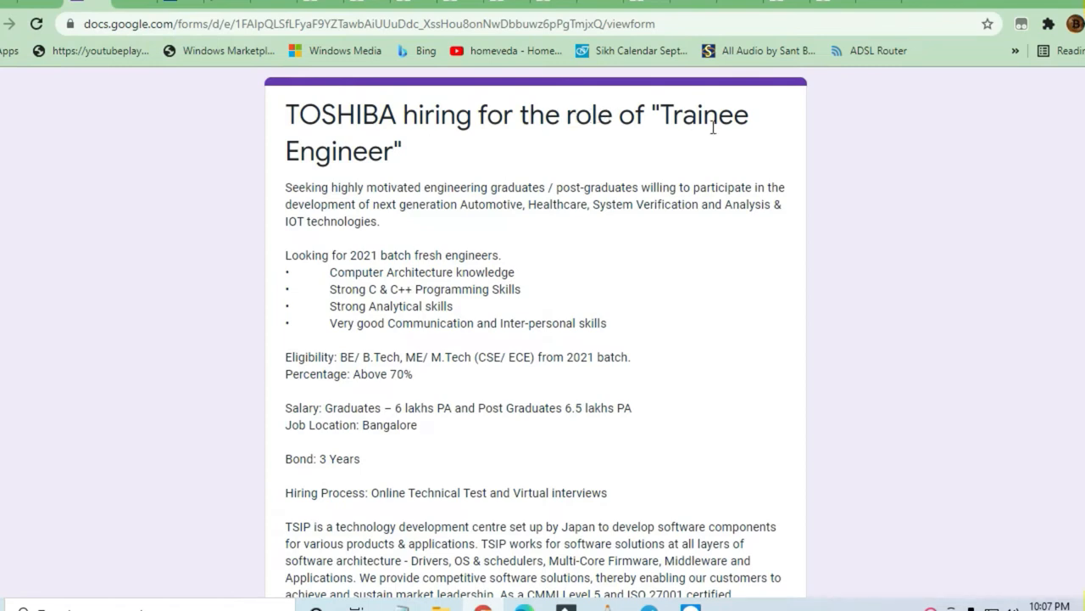
Step: Scroll the OFF CAMPUS DRIVE channel to the pinned post listing free company placement material links
{"action": "scroll", "scroll_direction": "down", "scroll_amount": 3}
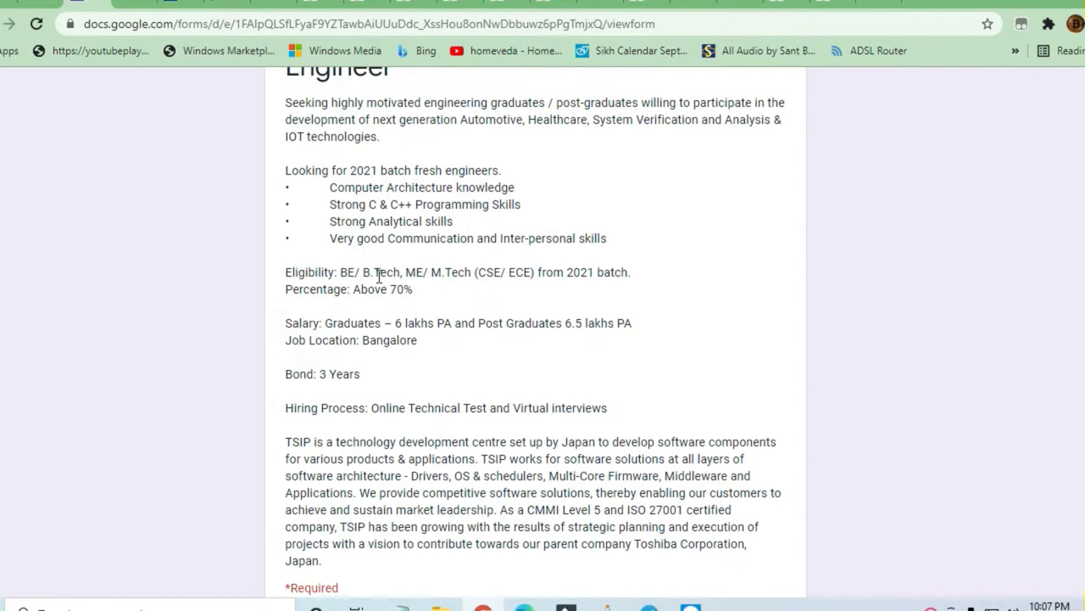
{"action": "scroll", "scroll_direction": "up", "scroll_amount": 3}
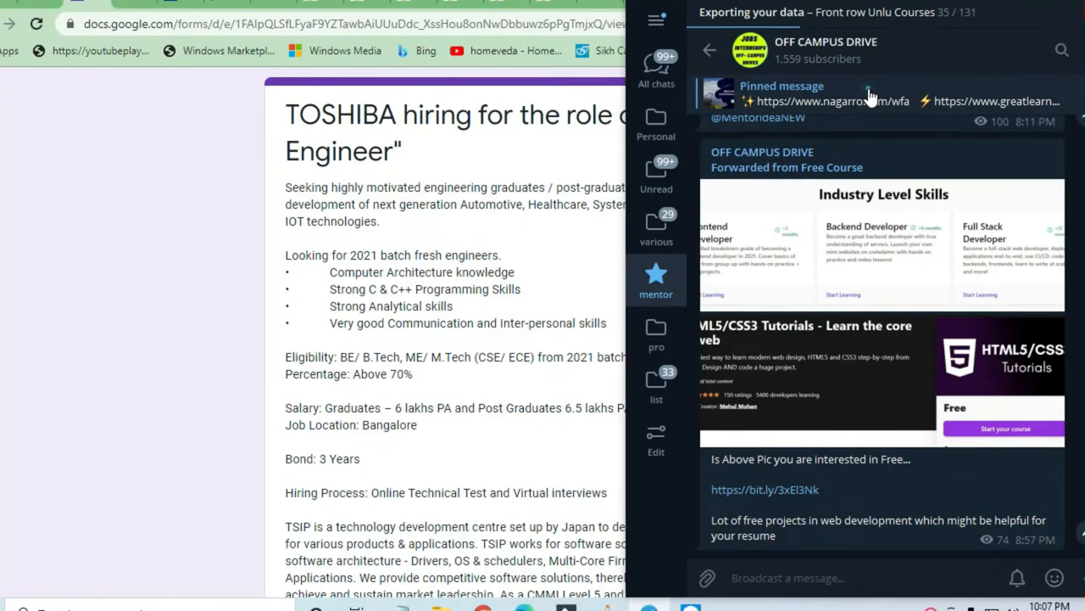
{"action": "scroll", "scroll_direction": "up", "scroll_amount": 3}
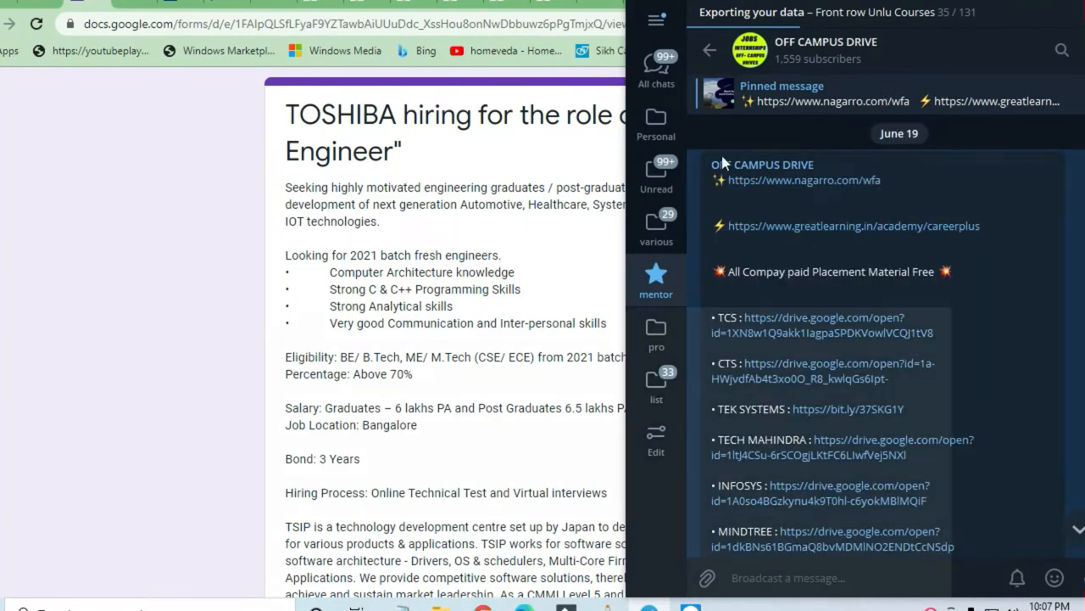
{"action": "scroll", "scroll_direction": "down", "scroll_amount": 3}
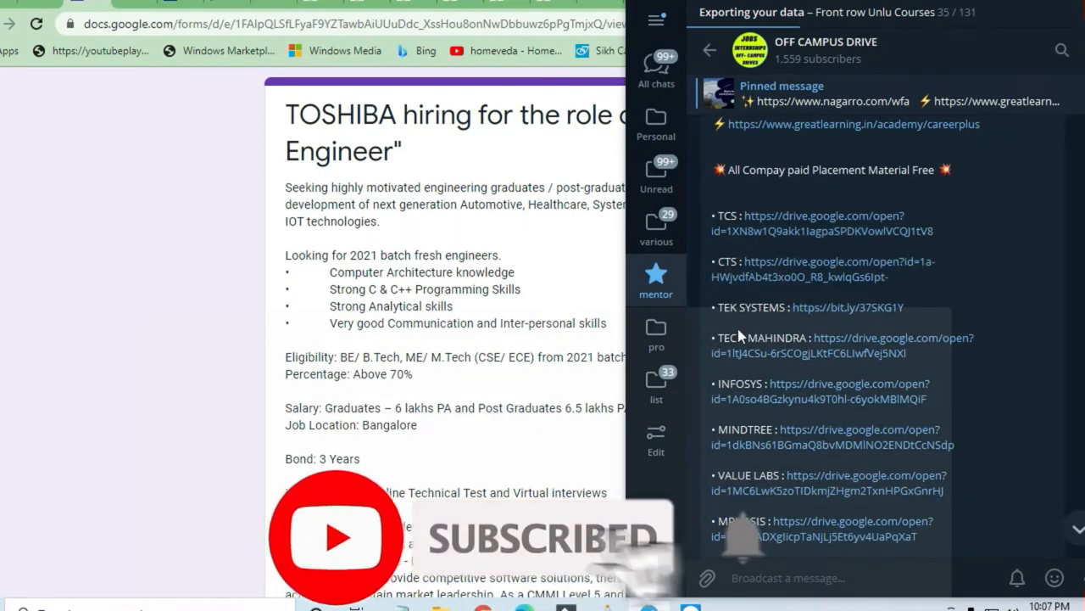
{"action": "scroll", "scroll_direction": "down", "scroll_amount": 3}
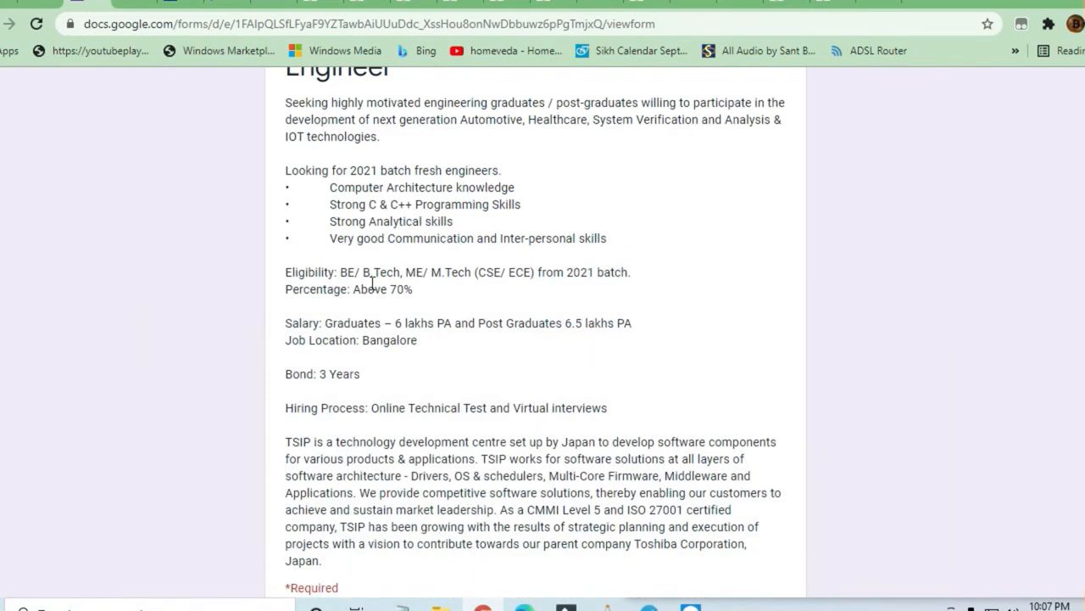
{"action": "double_click", "coordinate": [361, 170]}
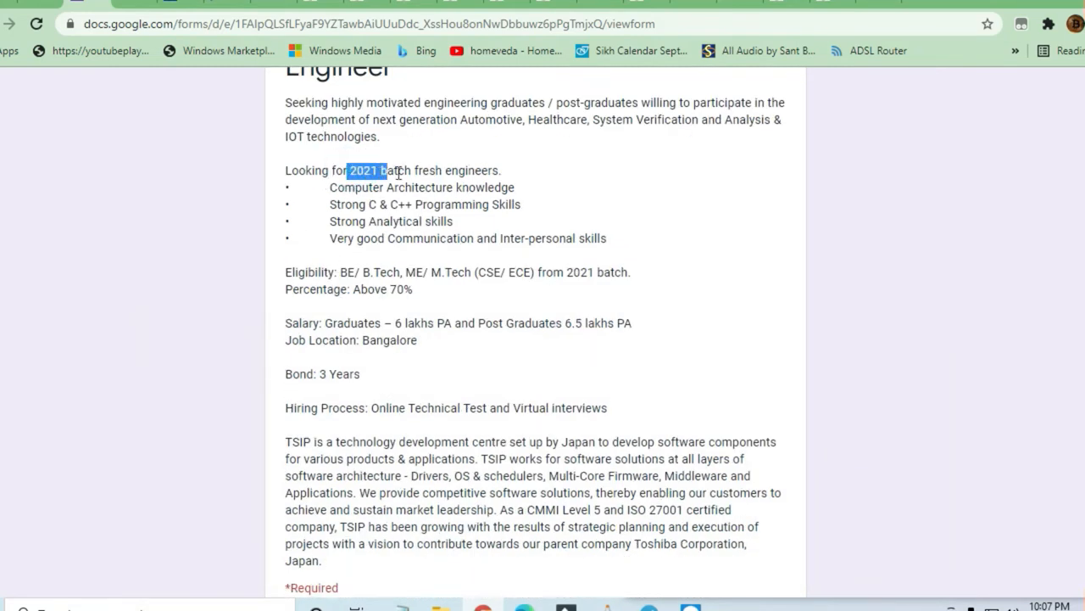
{"action": "left_click_drag", "start_coordinate": [346, 170], "coordinate": [499, 169]}
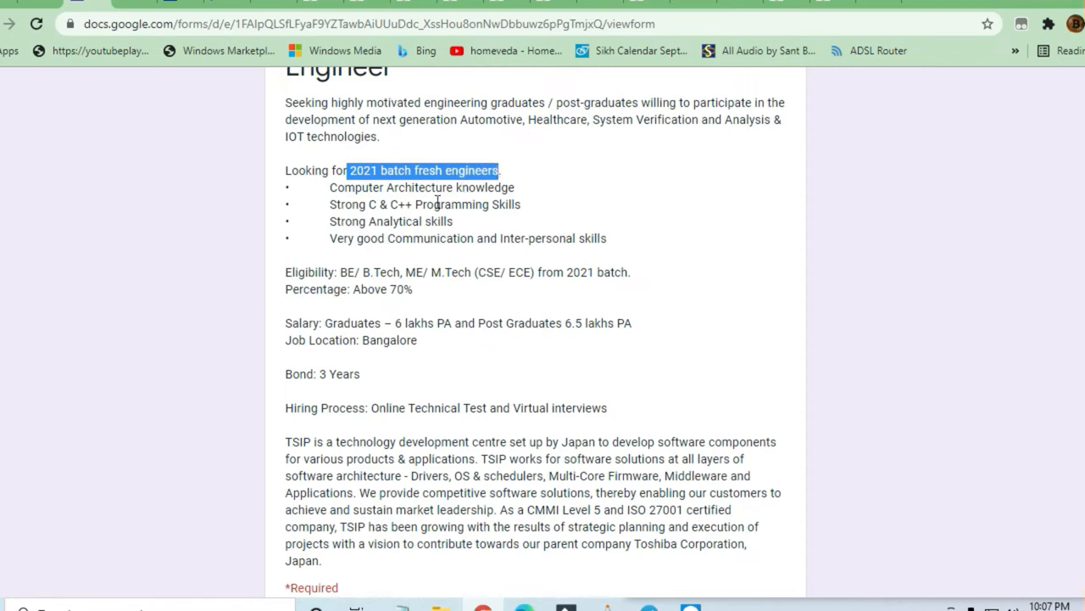
{"action": "left_click_drag", "start_coordinate": [369, 204], "coordinate": [417, 204]}
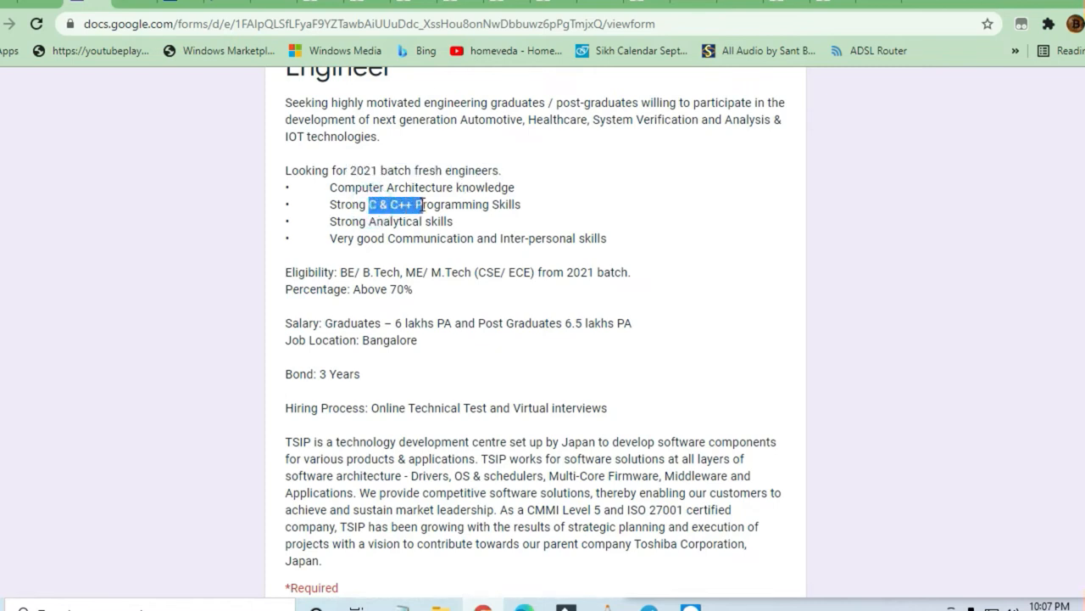
{"action": "left_click_drag", "start_coordinate": [416, 203], "coordinate": [488, 203]}
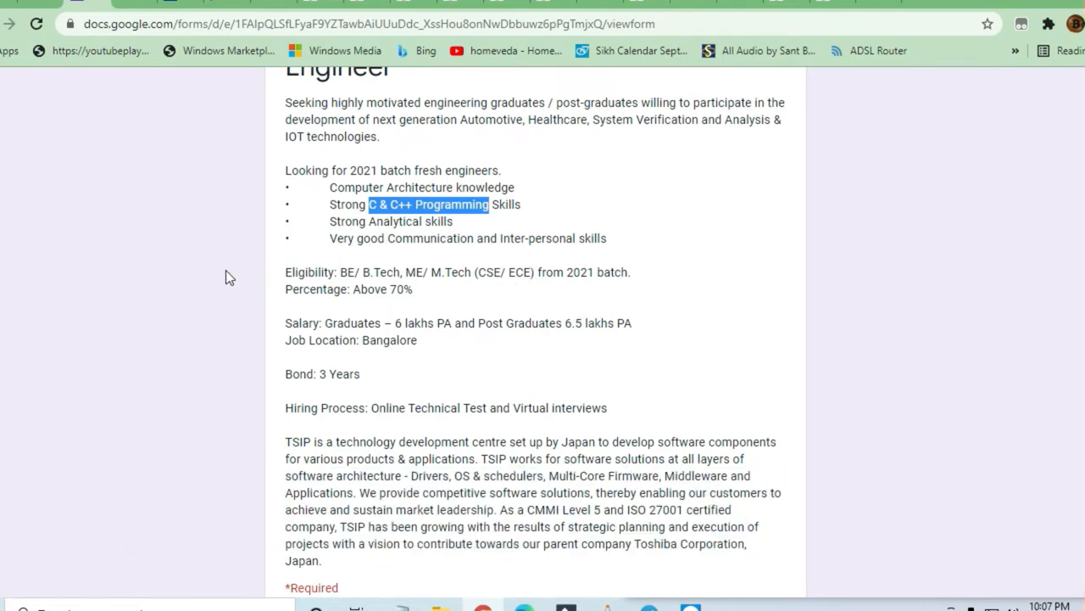
{"action": "mouse_move", "coordinate": [167, 305]}
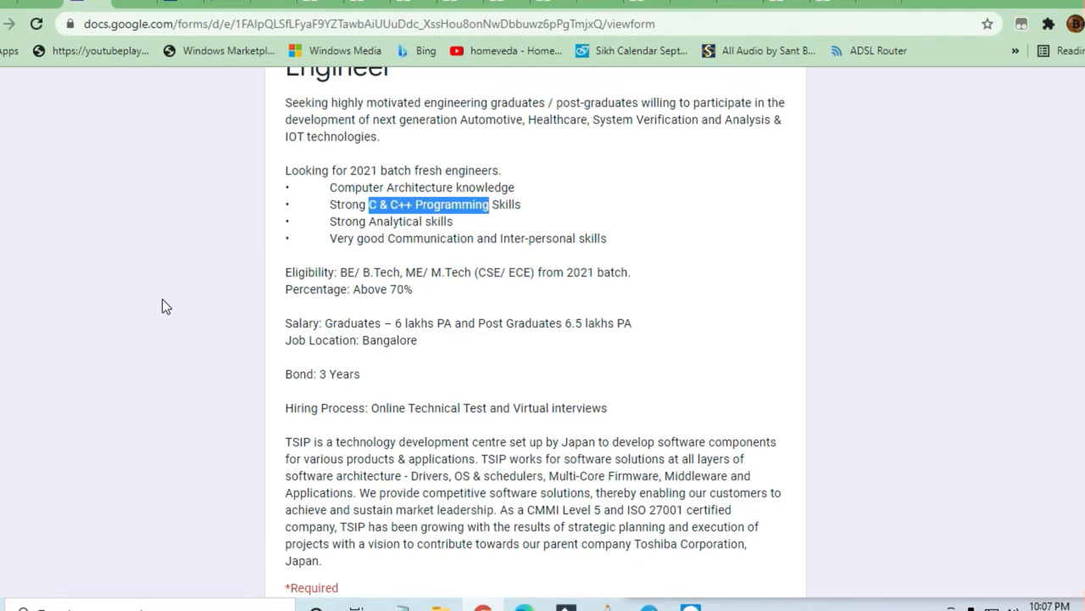
{"action": "mouse_move", "coordinate": [134, 354]}
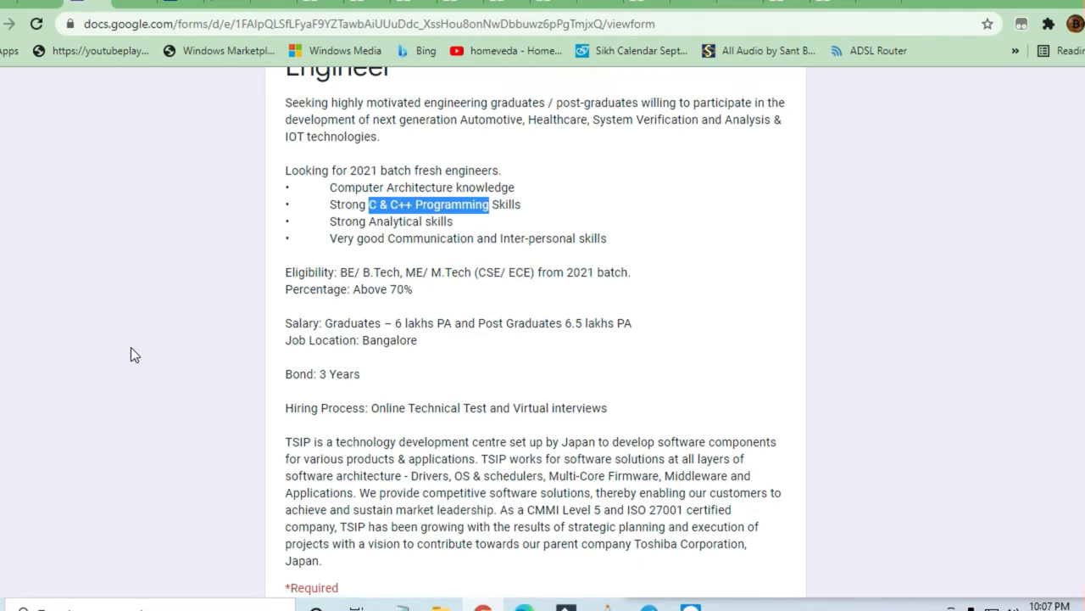
{"action": "left_click", "coordinate": [95, 356]}
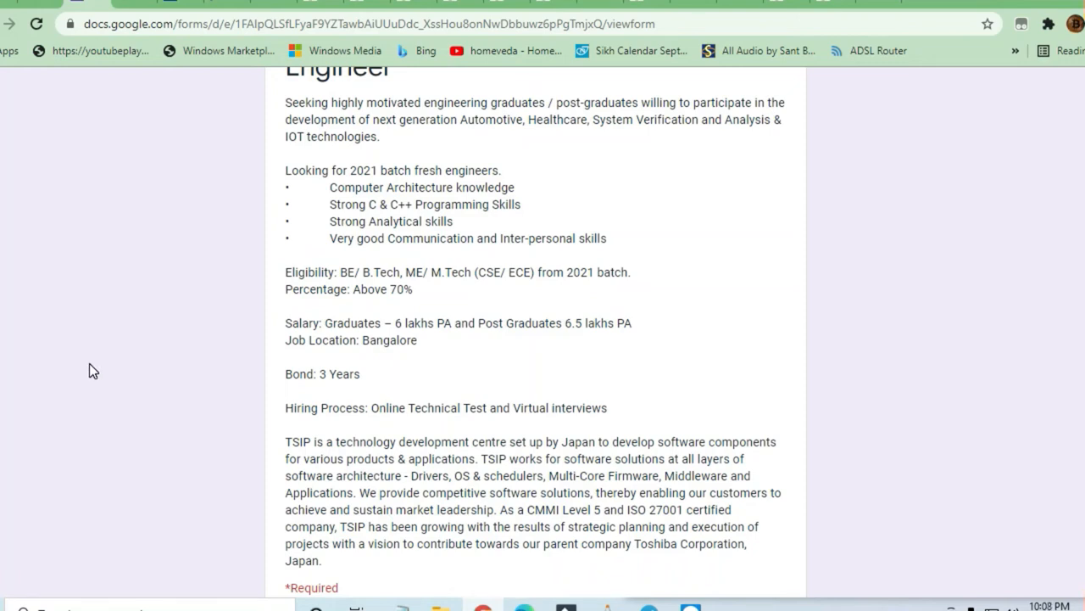
{"action": "scroll", "scroll_direction": "down", "scroll_amount": 3}
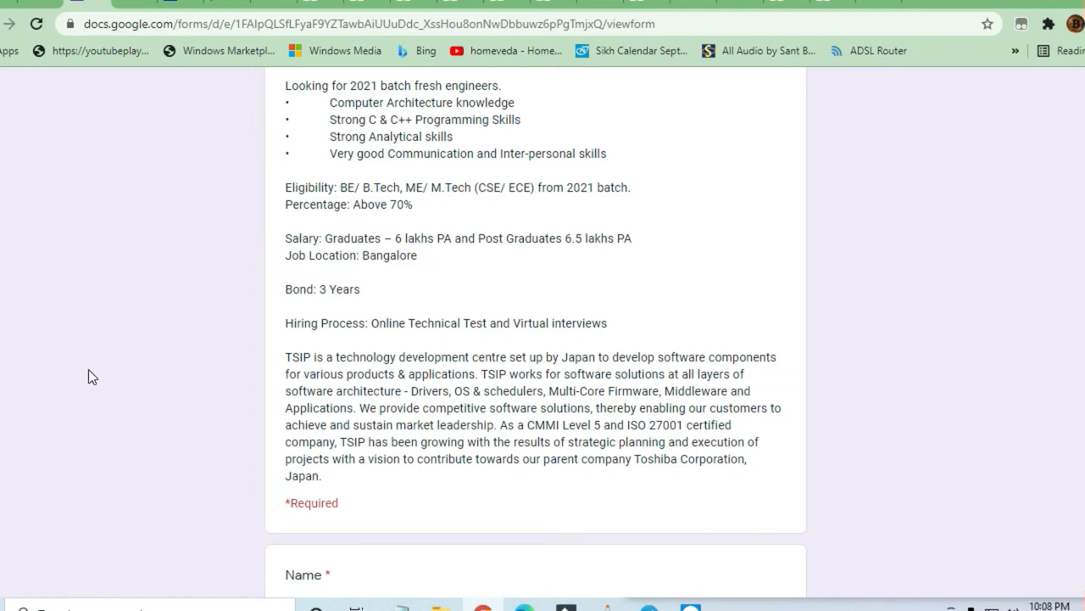
{"action": "mouse_move", "coordinate": [88, 383]}
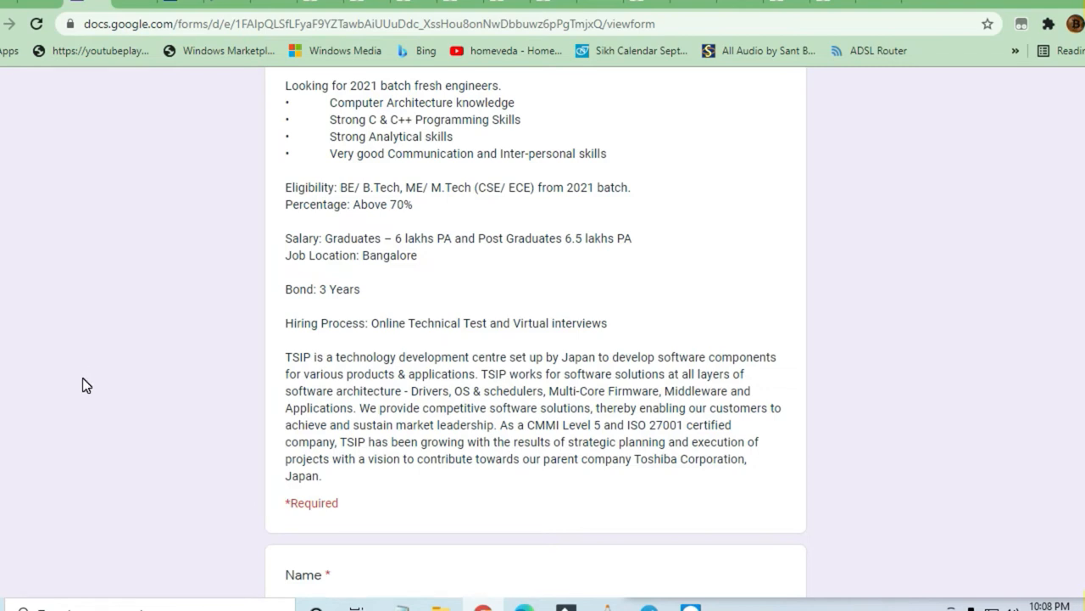
{"action": "mouse_move", "coordinate": [85, 390]}
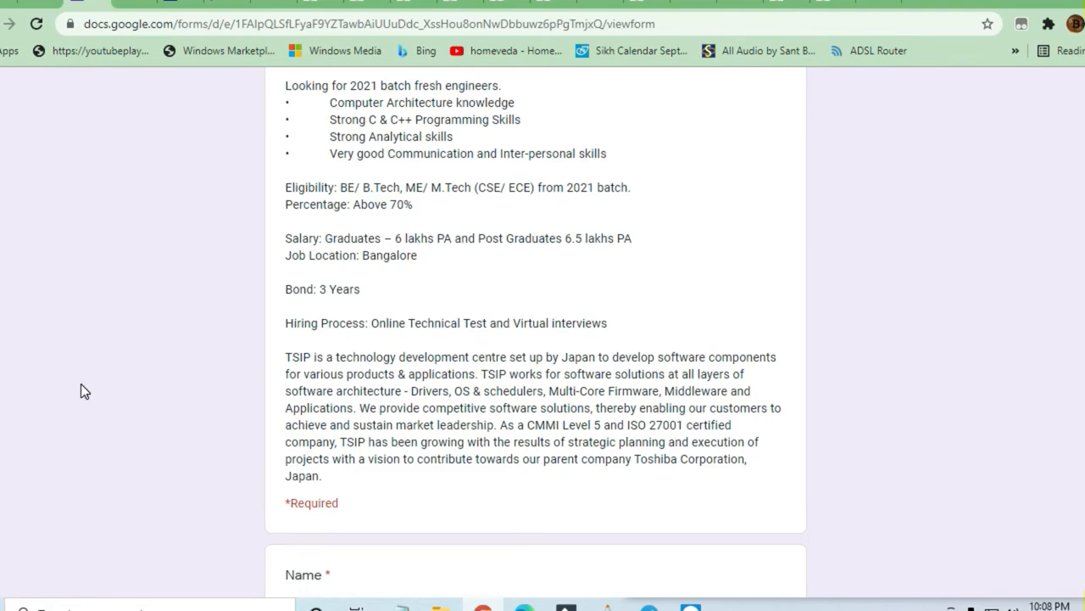
{"action": "scroll", "scroll_direction": "down", "scroll_amount": 3}
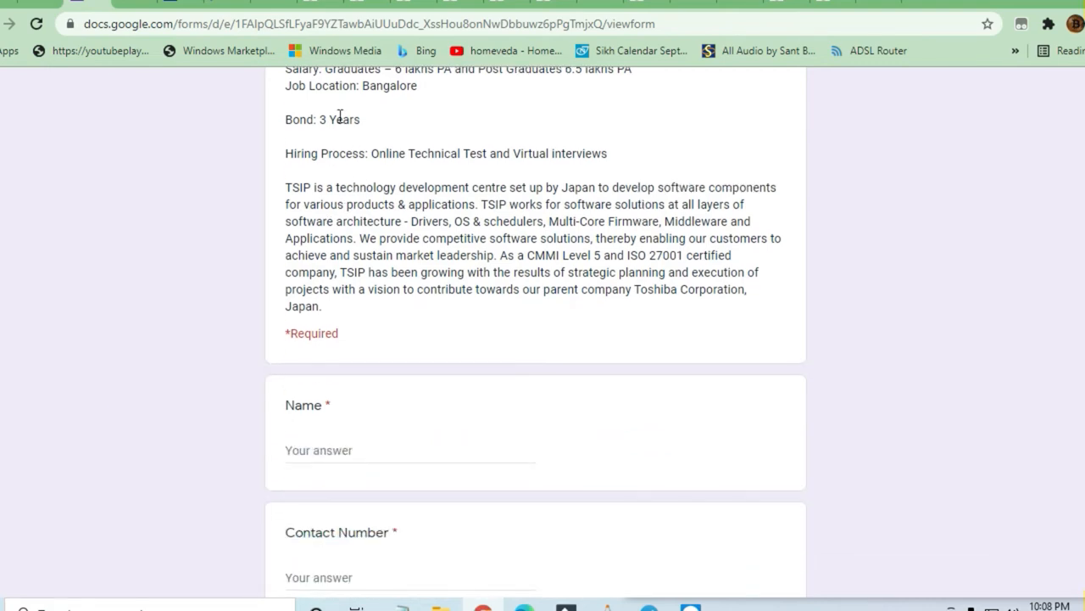
{"action": "double_click", "coordinate": [339, 118]}
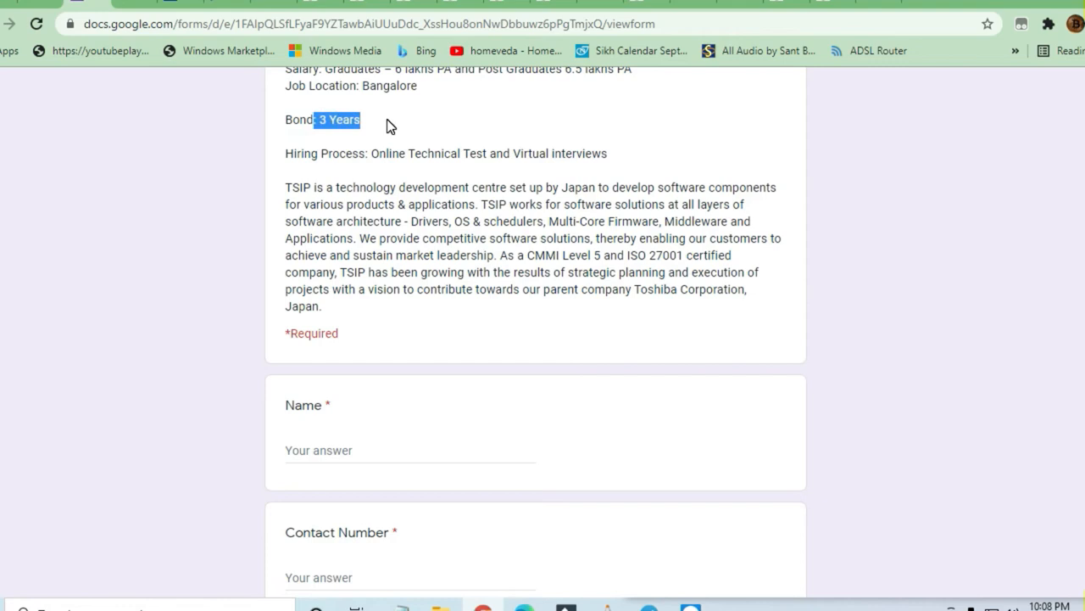
{"action": "mouse_move", "coordinate": [372, 202]}
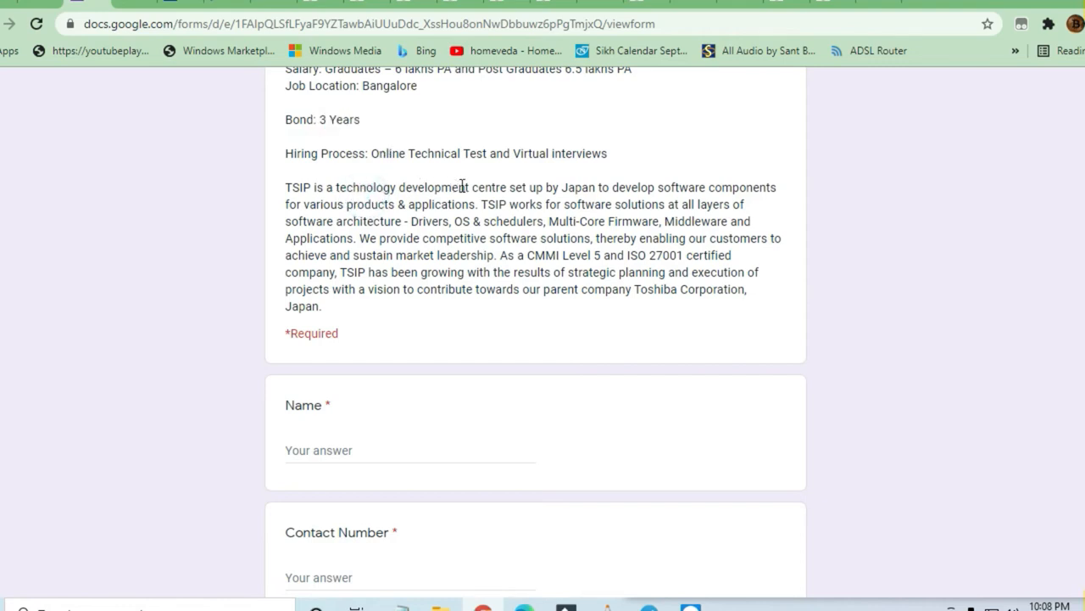
{"action": "mouse_move", "coordinate": [625, 181]}
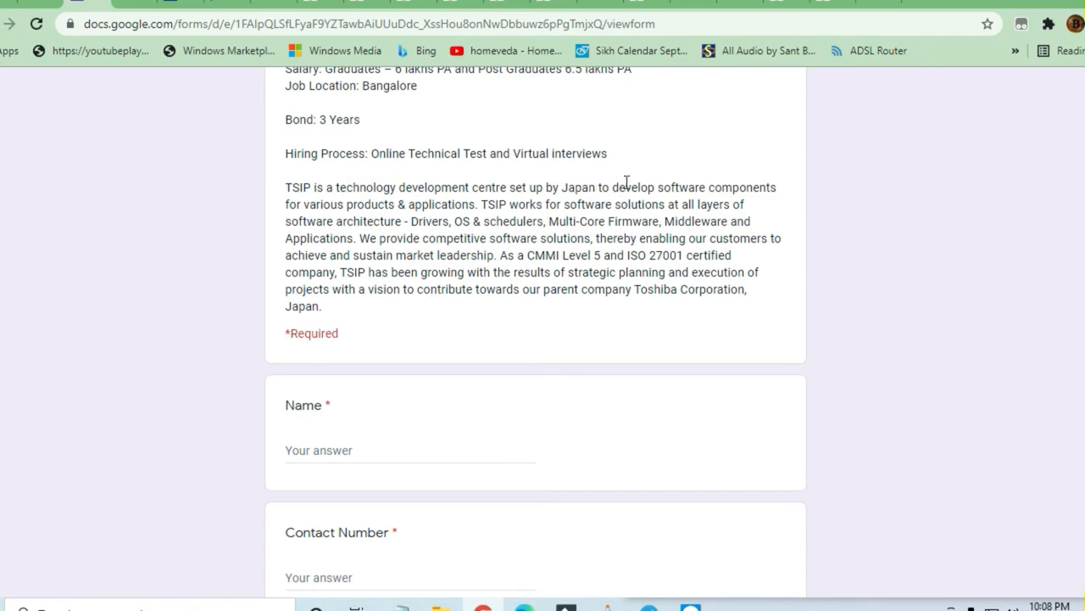
{"action": "mouse_move", "coordinate": [670, 217]}
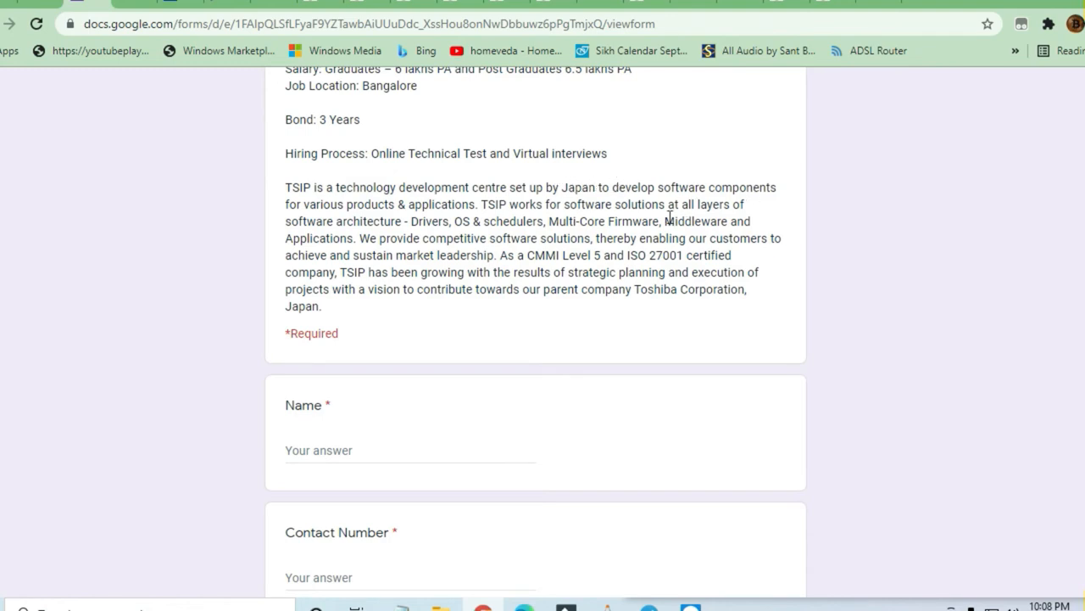
{"action": "left_click_drag", "start_coordinate": [304, 203], "coordinate": [502, 204]}
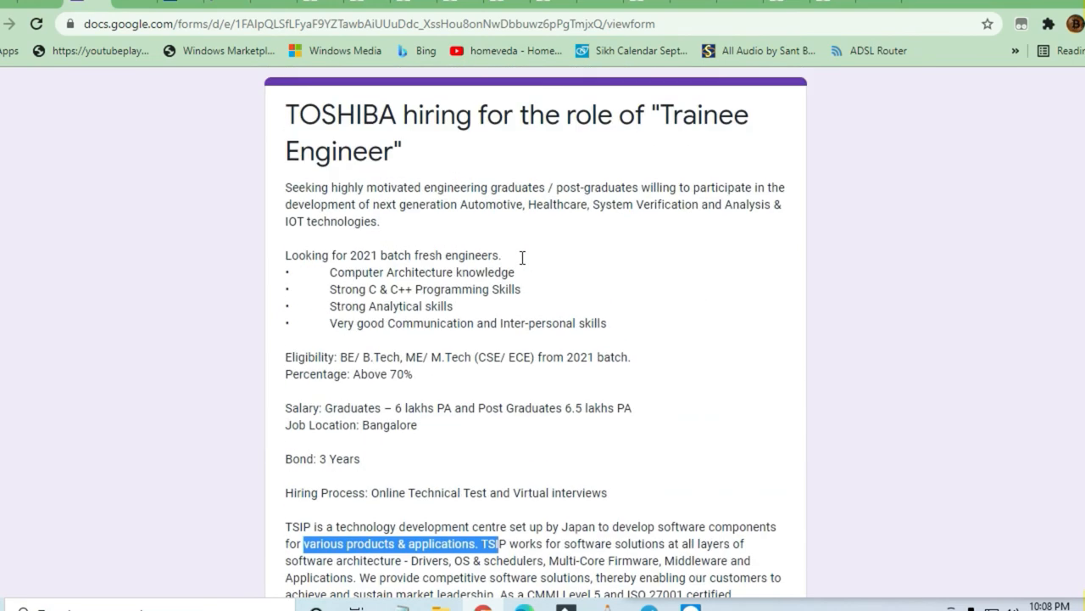
Step: Scroll past the Name, Contact, Email, Qualification and college-tier questions to the form's Next button
{"action": "scroll", "scroll_direction": "down", "scroll_amount": 3}
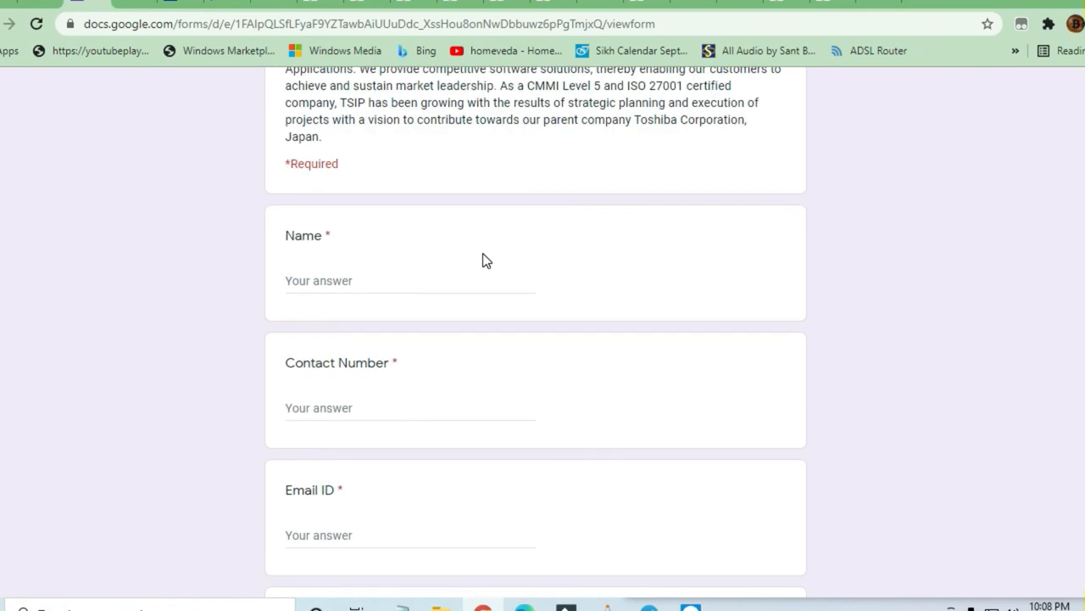
{"action": "scroll", "scroll_direction": "down", "scroll_amount": 3}
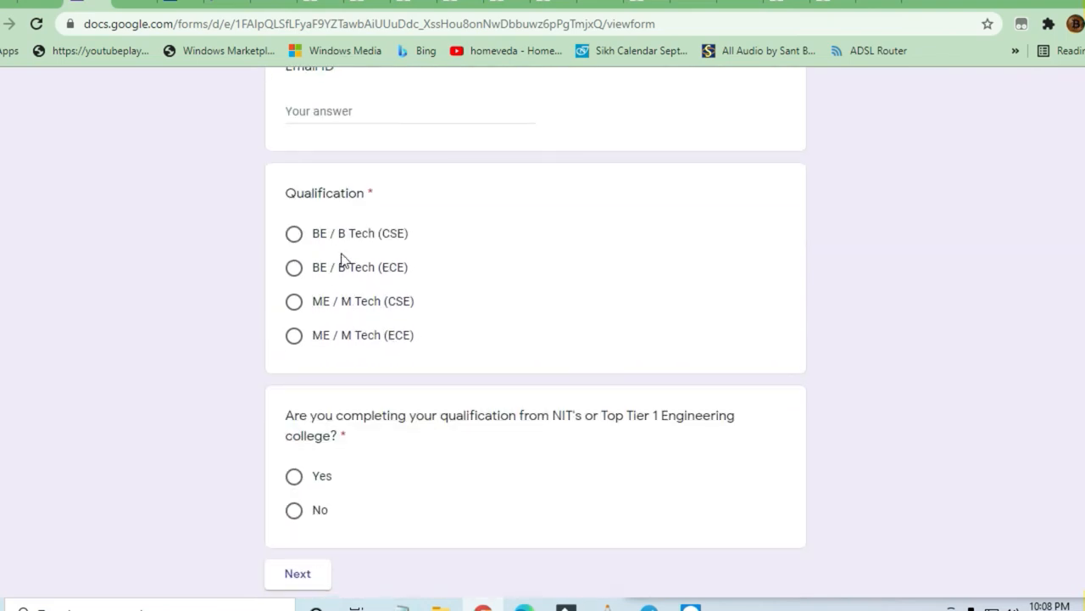
{"action": "scroll", "scroll_direction": "down", "scroll_amount": 3}
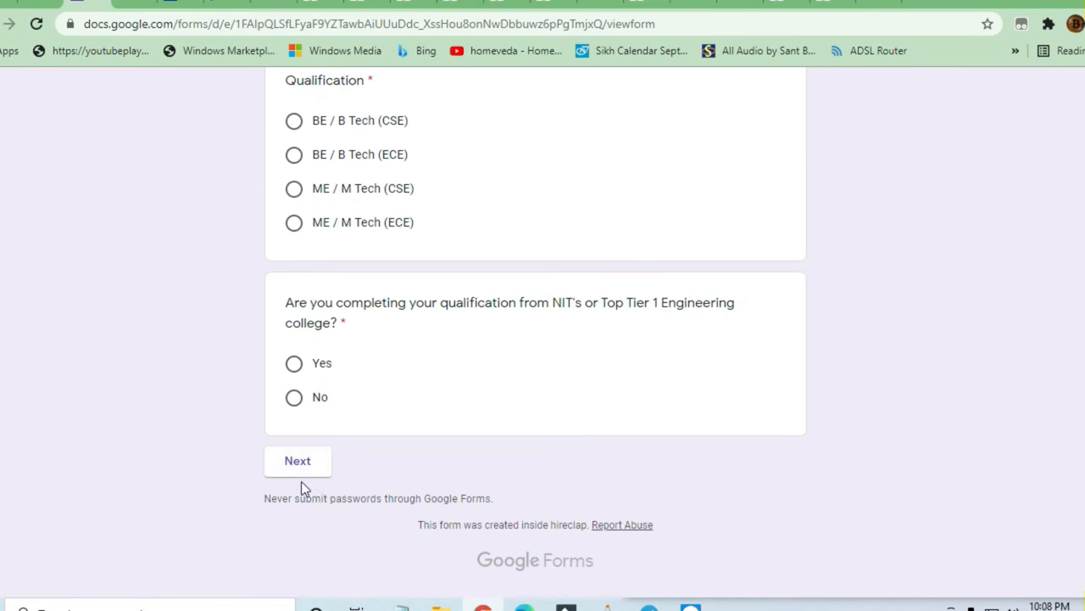
{"action": "mouse_move", "coordinate": [299, 461]}
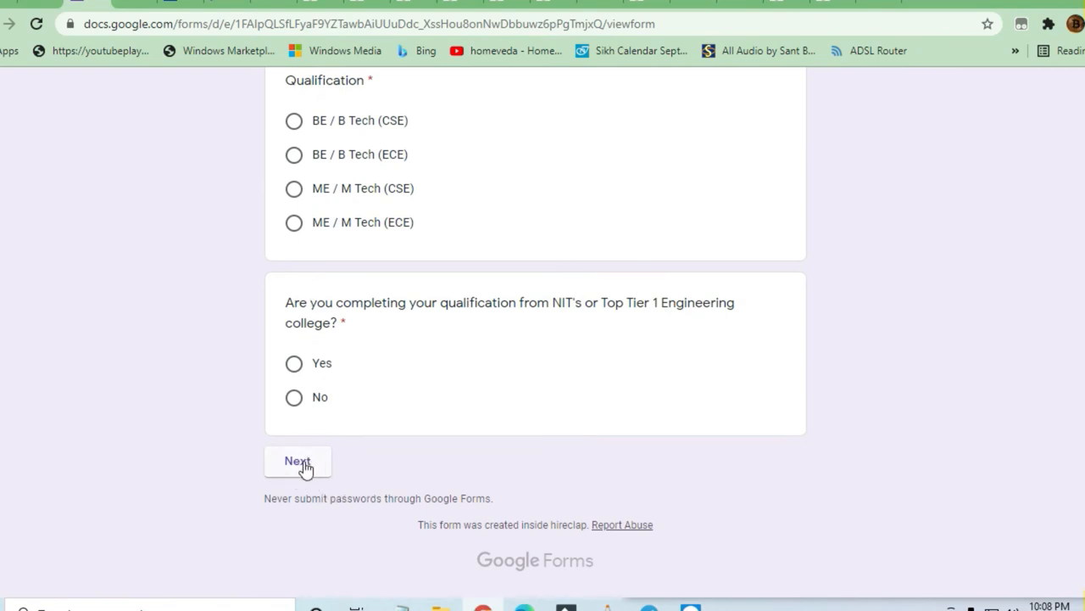
{"action": "scroll", "scroll_direction": "up", "scroll_amount": 3}
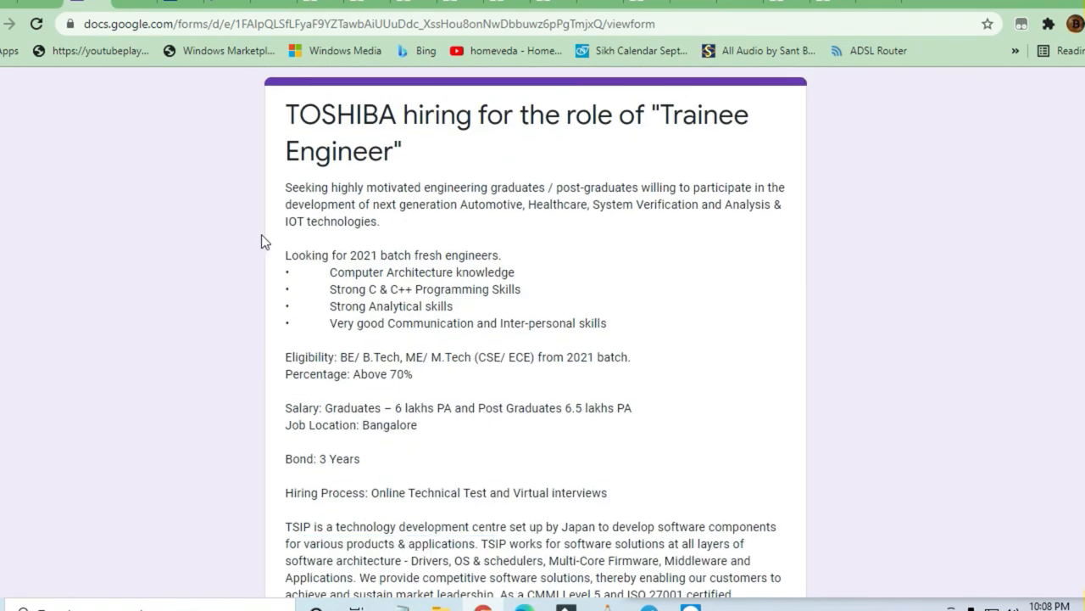
{"action": "mouse_move", "coordinate": [627, 444]}
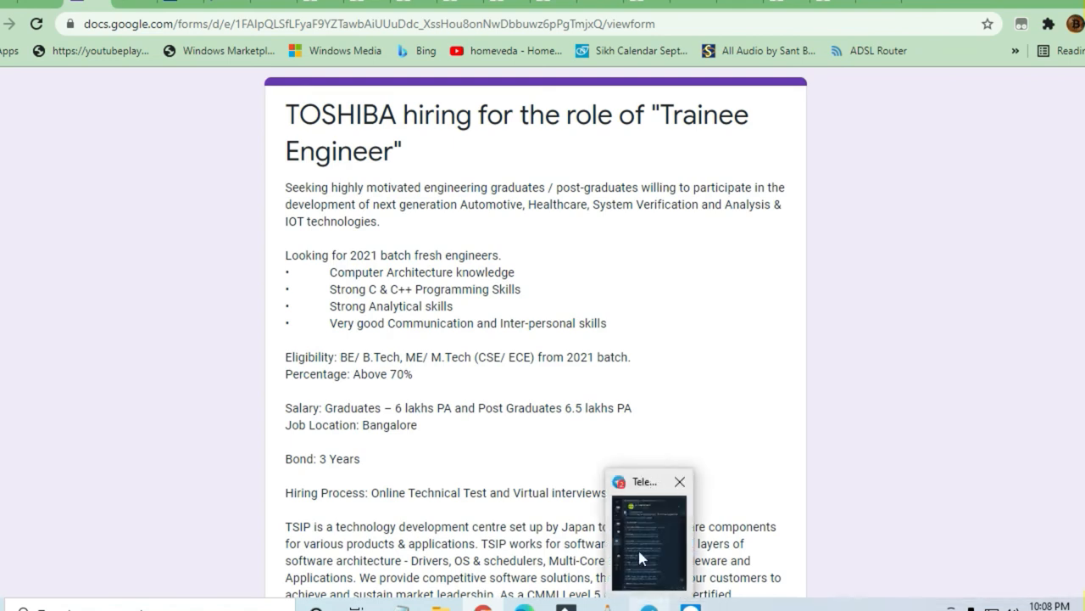
{"action": "left_click", "coordinate": [679, 482]}
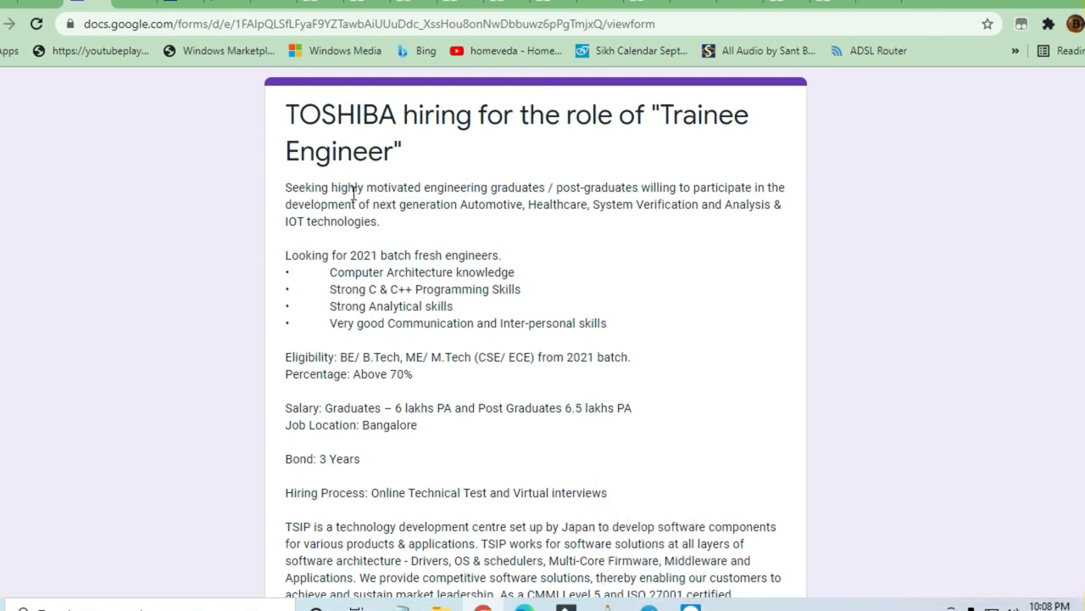
{"action": "mouse_move", "coordinate": [338, 213]}
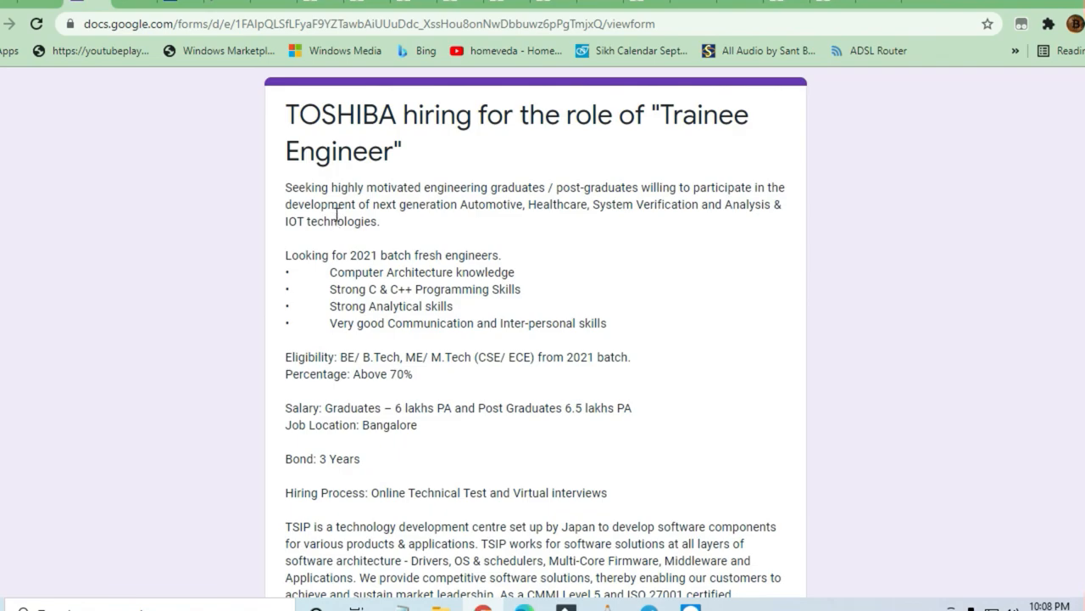